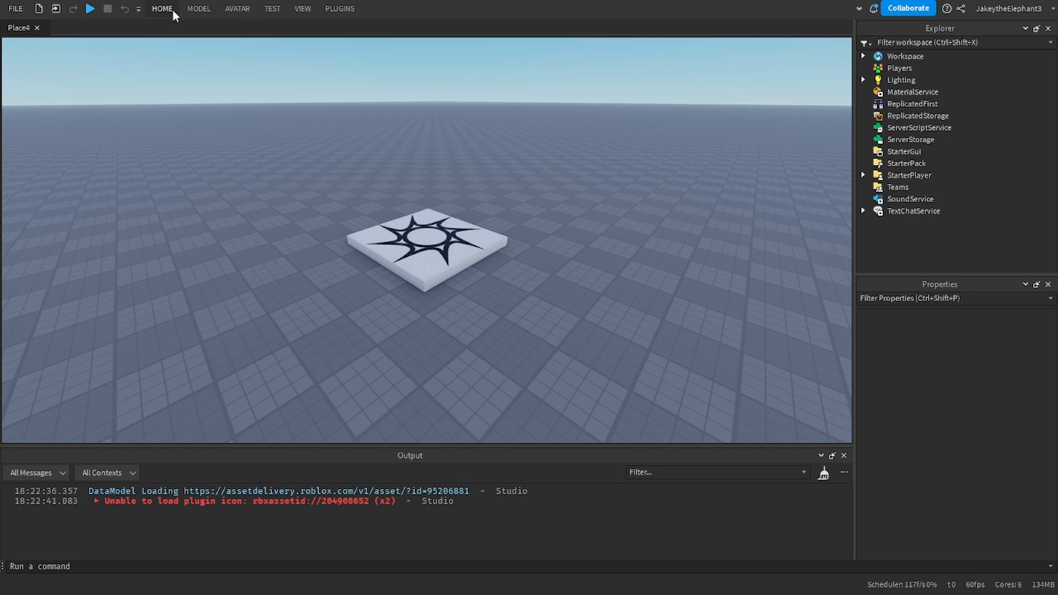
mouse_move(917, 127)
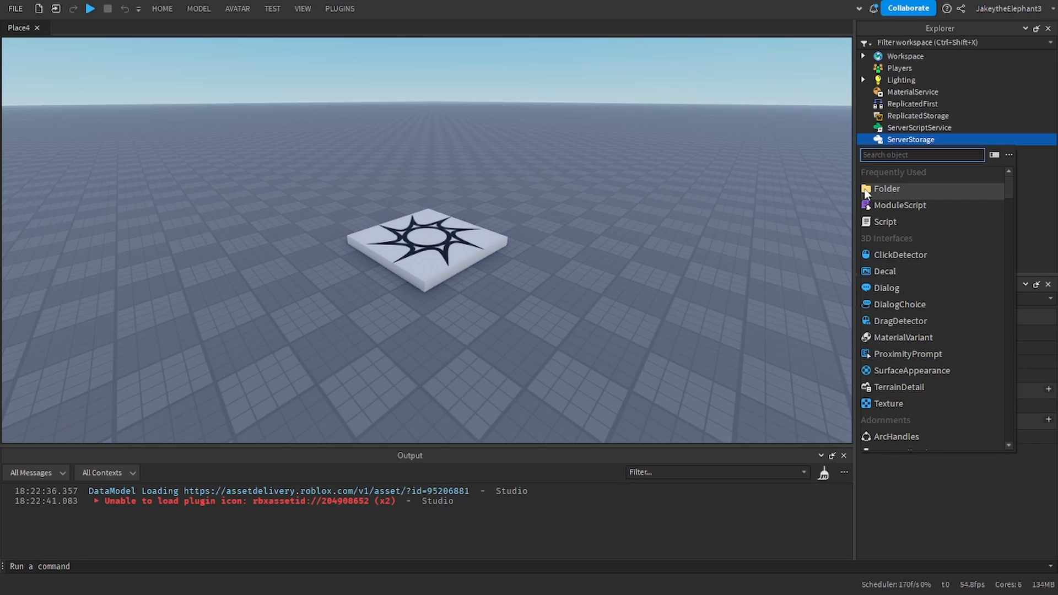
Add a folder named 'Parts' under ServerStorage.
click(886, 188)
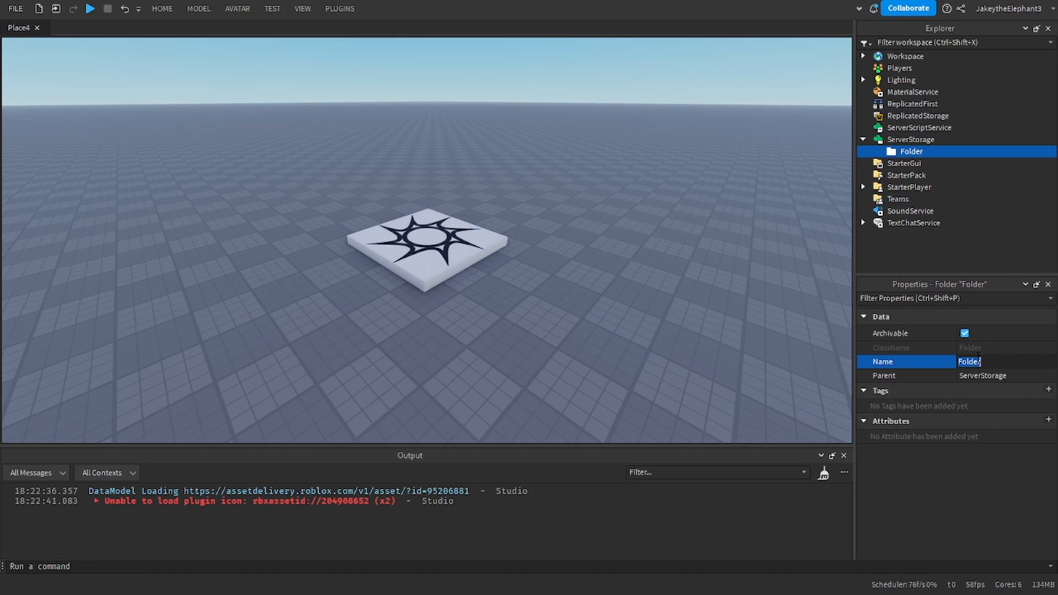
text(Parts)
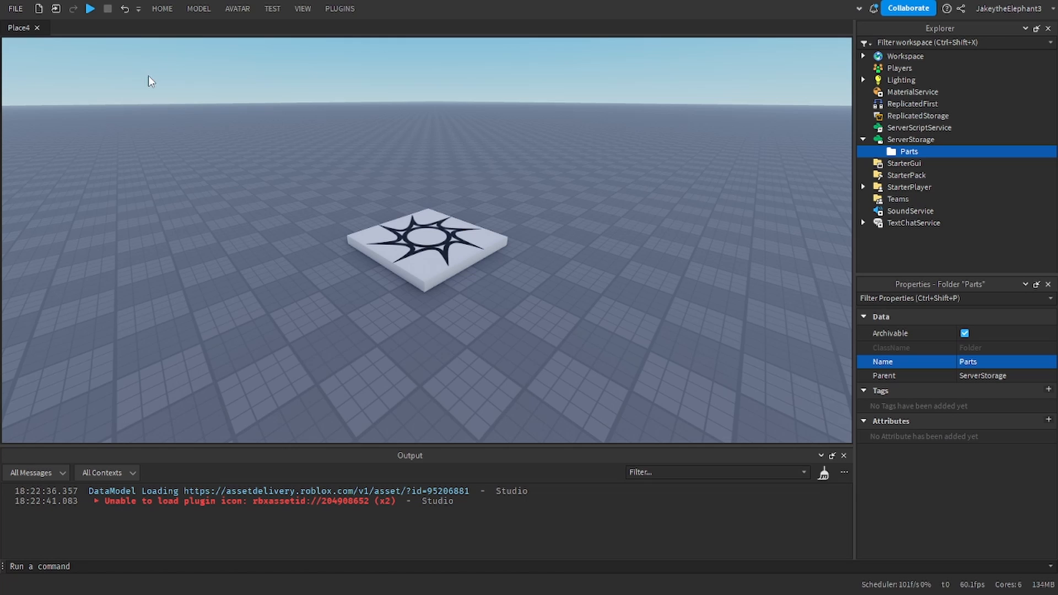
mouse_move(162, 9)
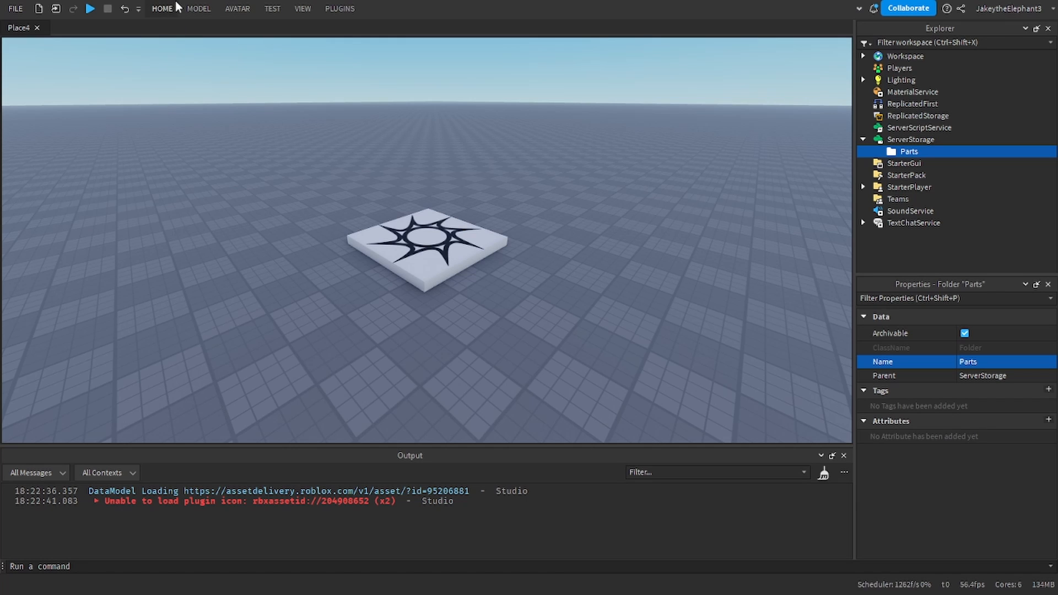
mouse_move(175, 22)
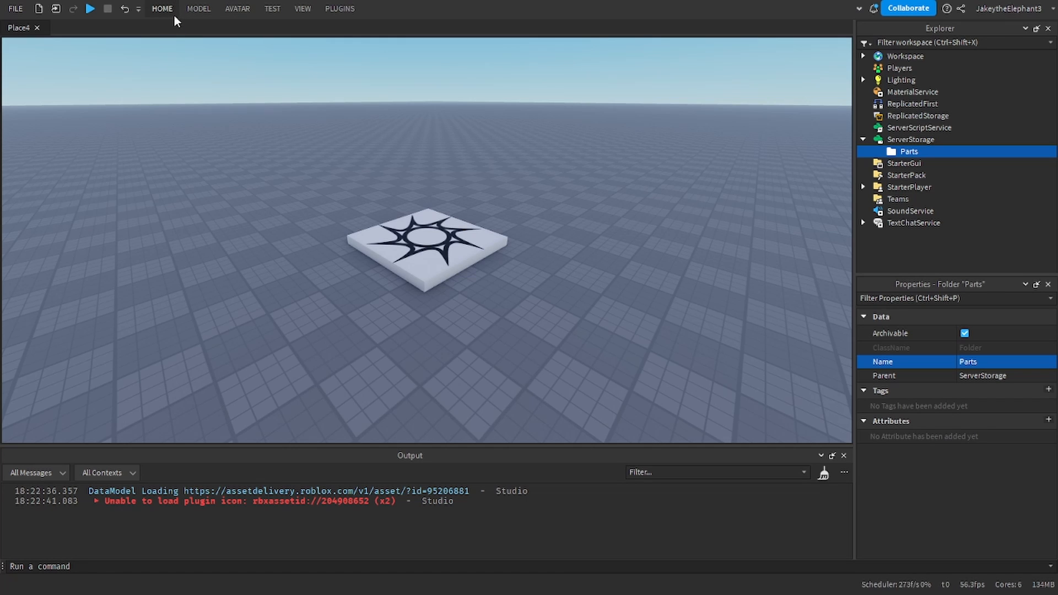
Insert the WORKING GUN! model from a Toolbox 'gun' search, declining StarterPack.
click(162, 8)
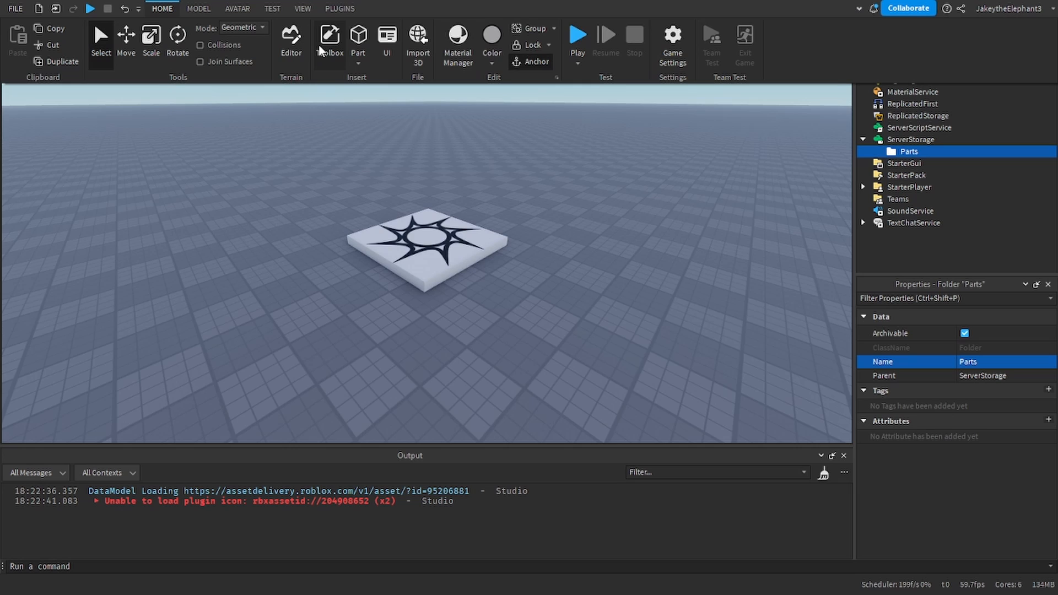
click(330, 38)
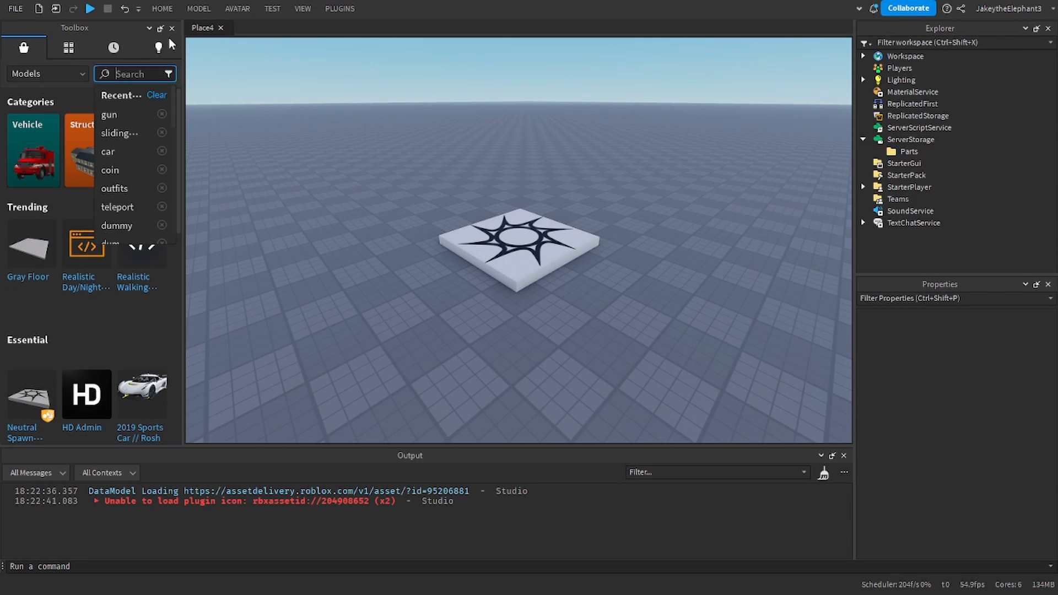
mouse_move(158, 48)
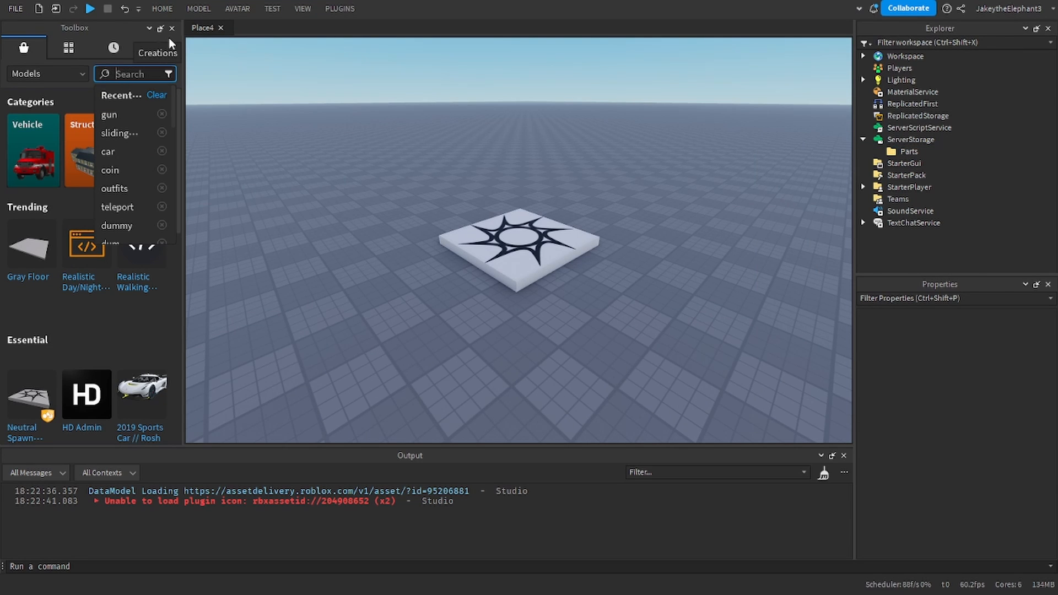
click(109, 114)
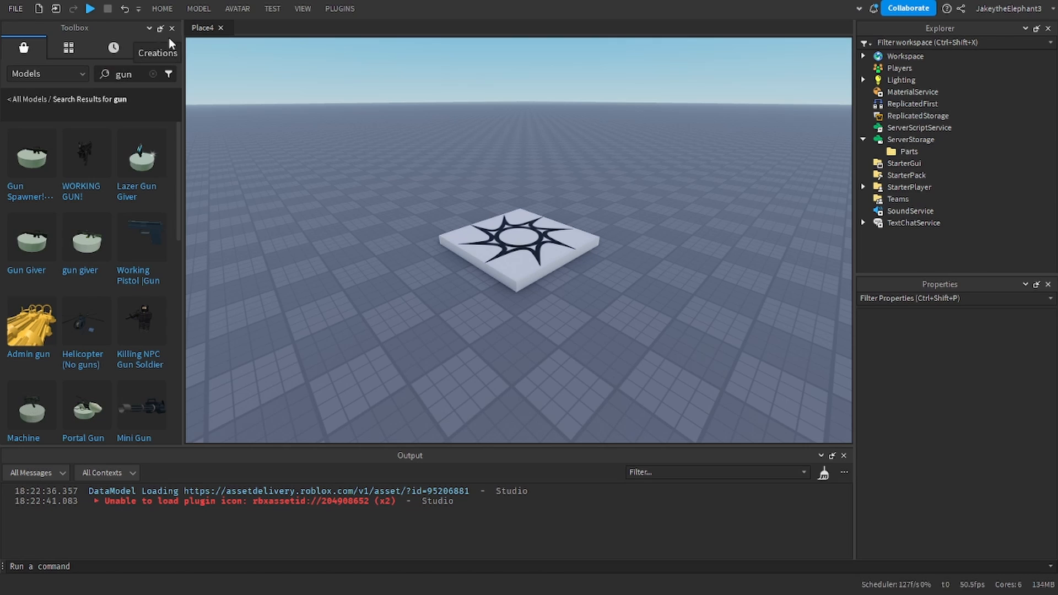
mouse_move(86, 156)
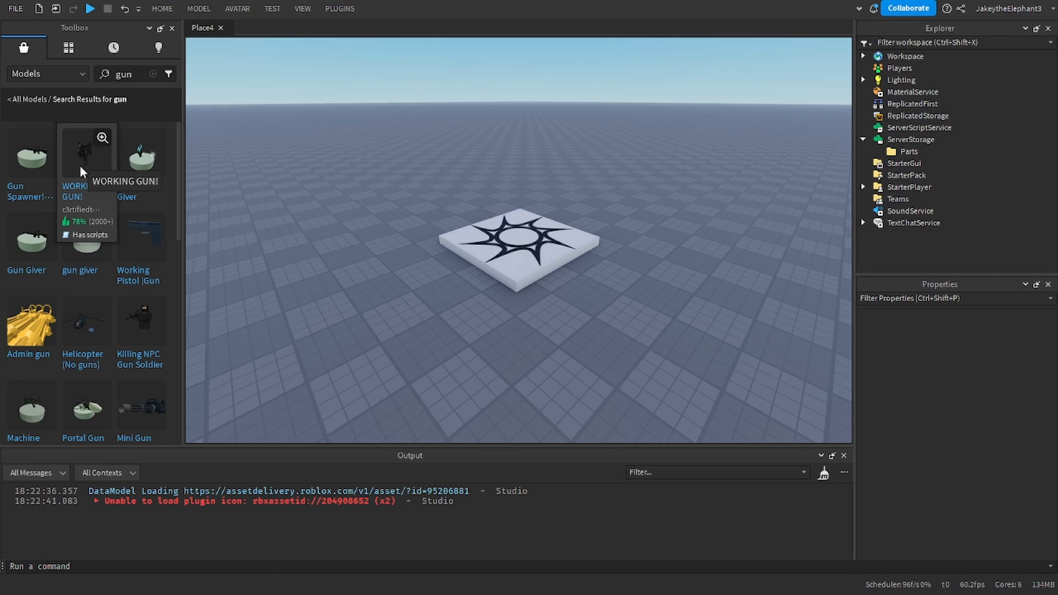
click(87, 149)
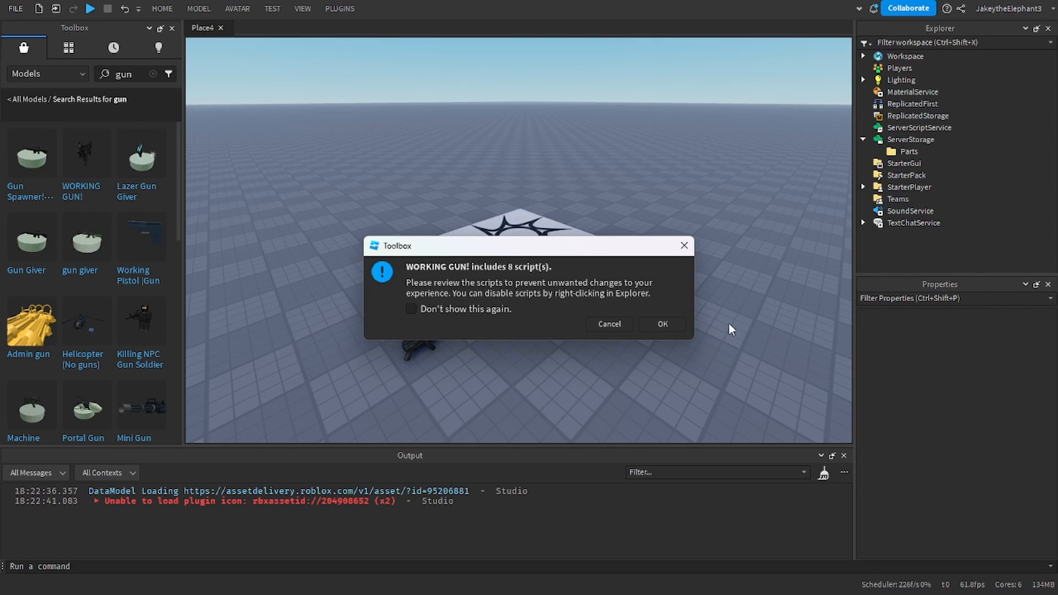
mouse_move(656, 339)
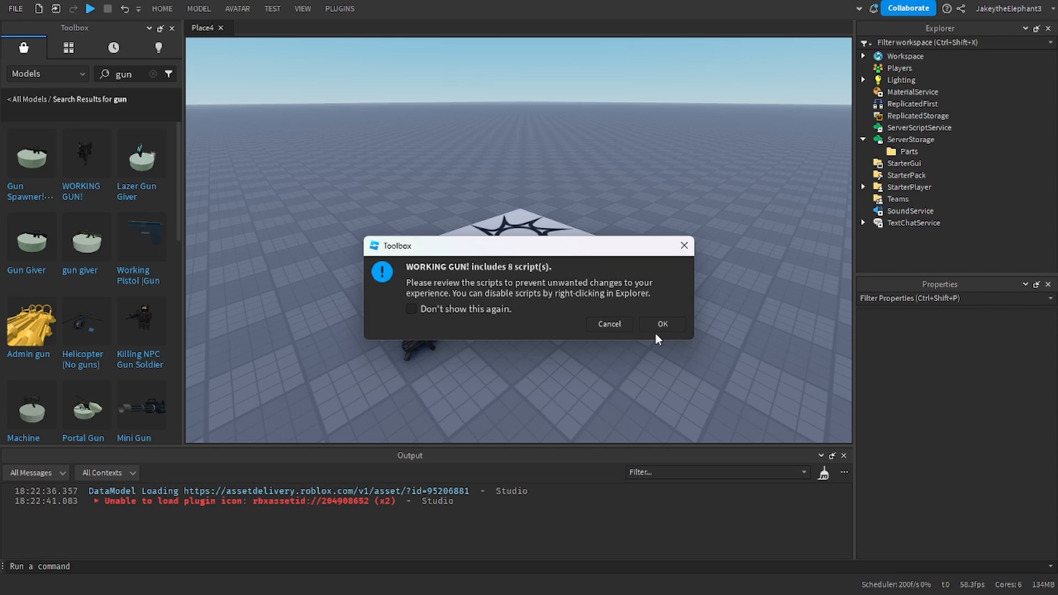
click(661, 324)
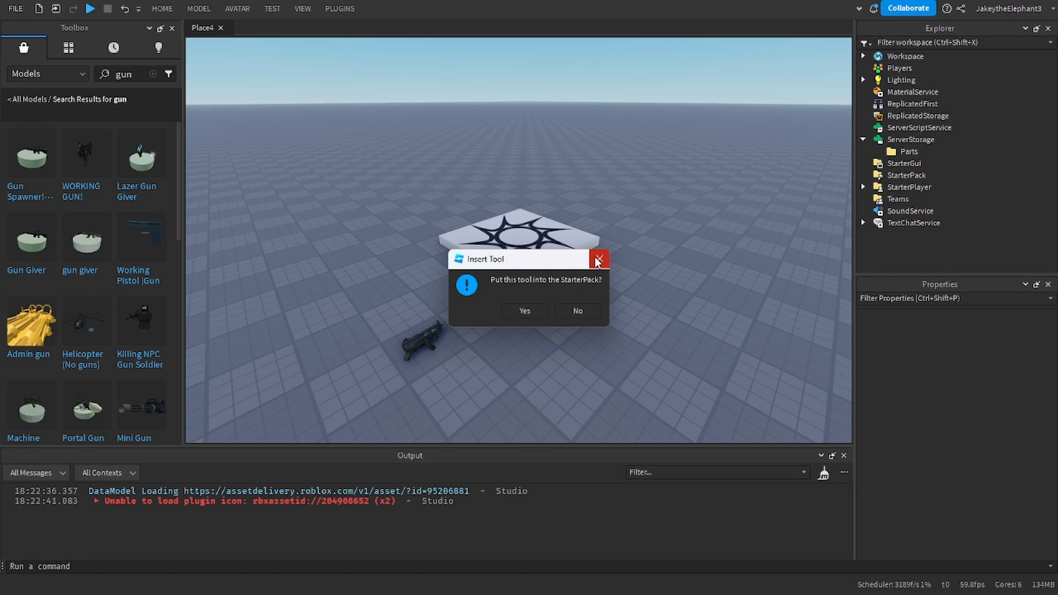
mouse_move(599, 309)
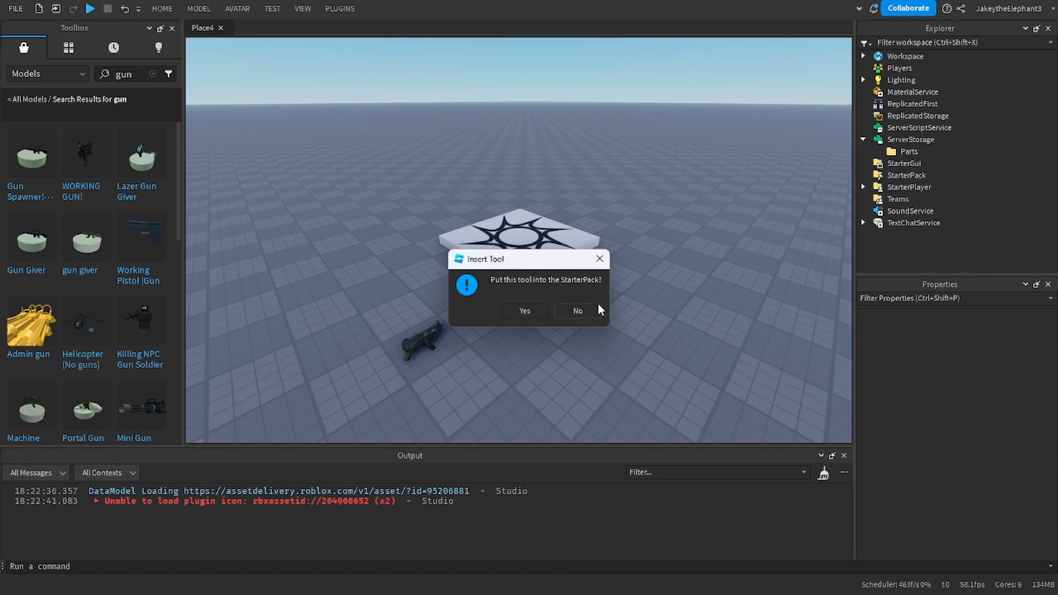
click(576, 313)
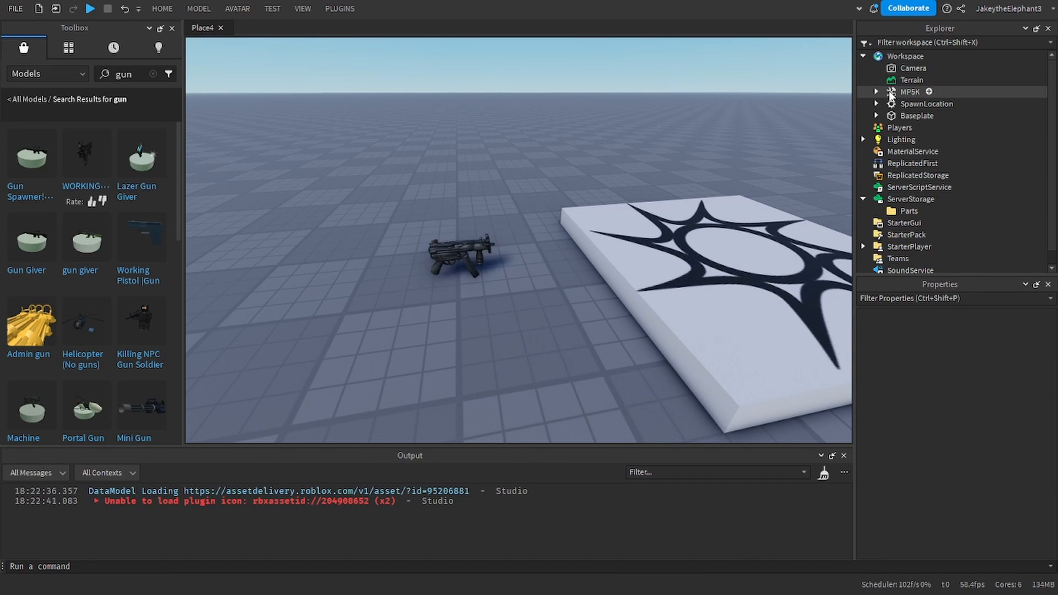
Move the Gun tool into ServerStorage > Parts, then select Workspace's Gun mesh part.
click(909, 91)
text(Gun)
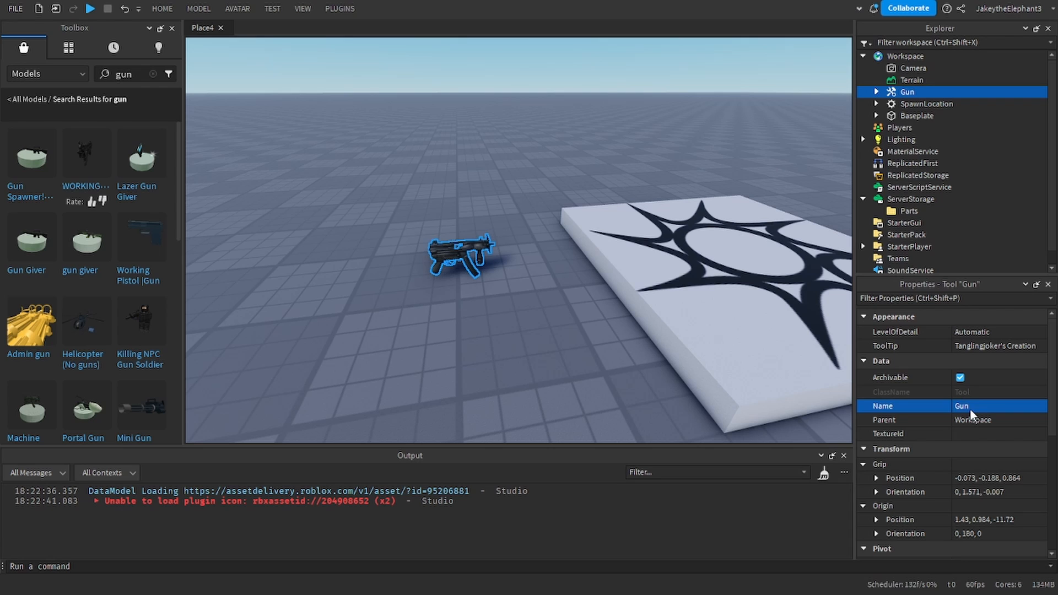
click(875, 91)
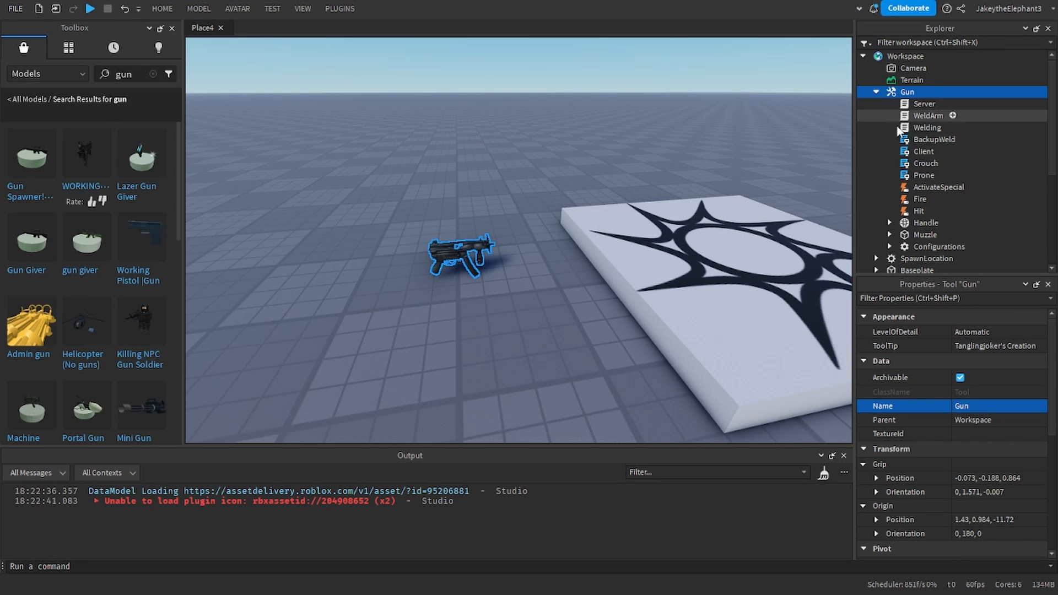
click(926, 223)
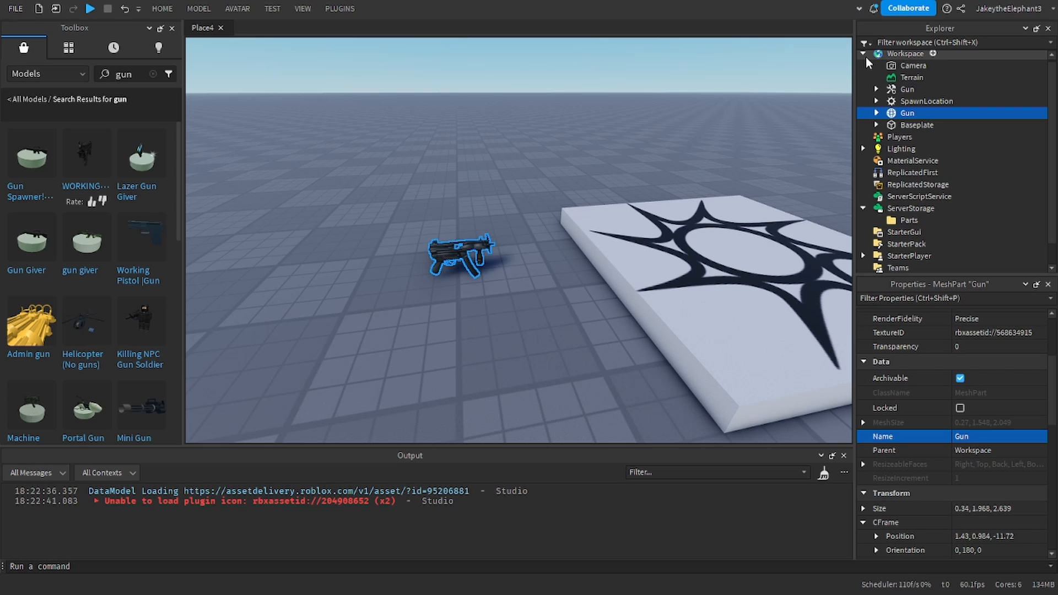
click(907, 88)
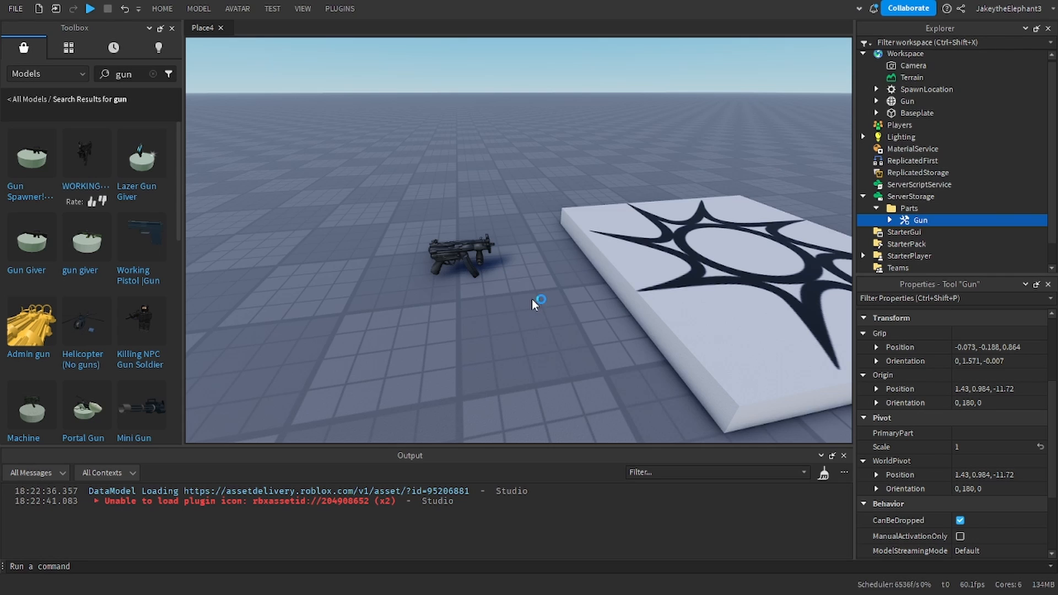
click(907, 100)
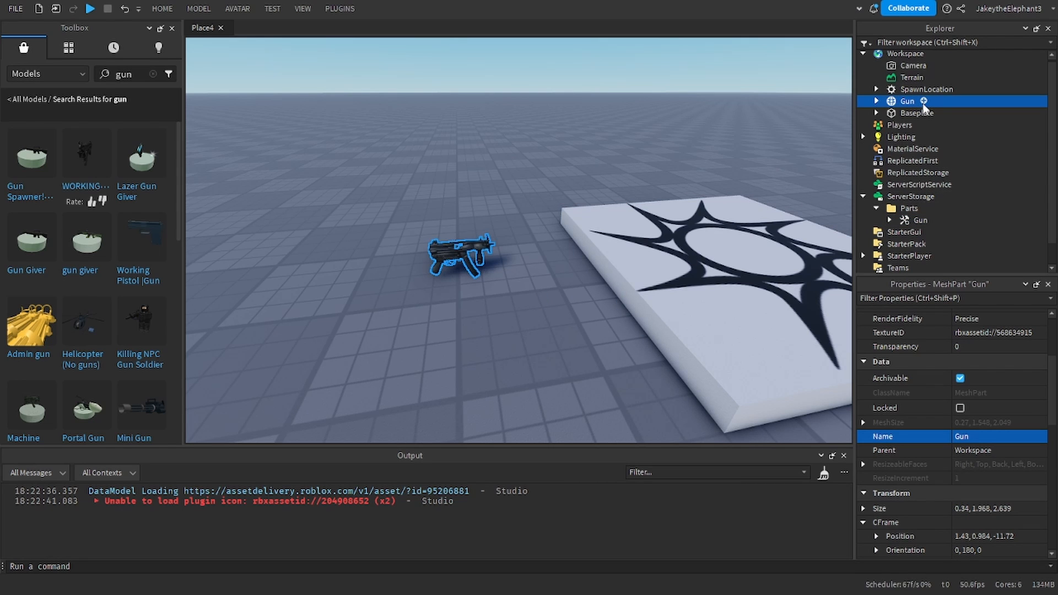
Add a ProximityPrompt to the Gun mesh part with ActionText 'Equipt'.
click(923, 100)
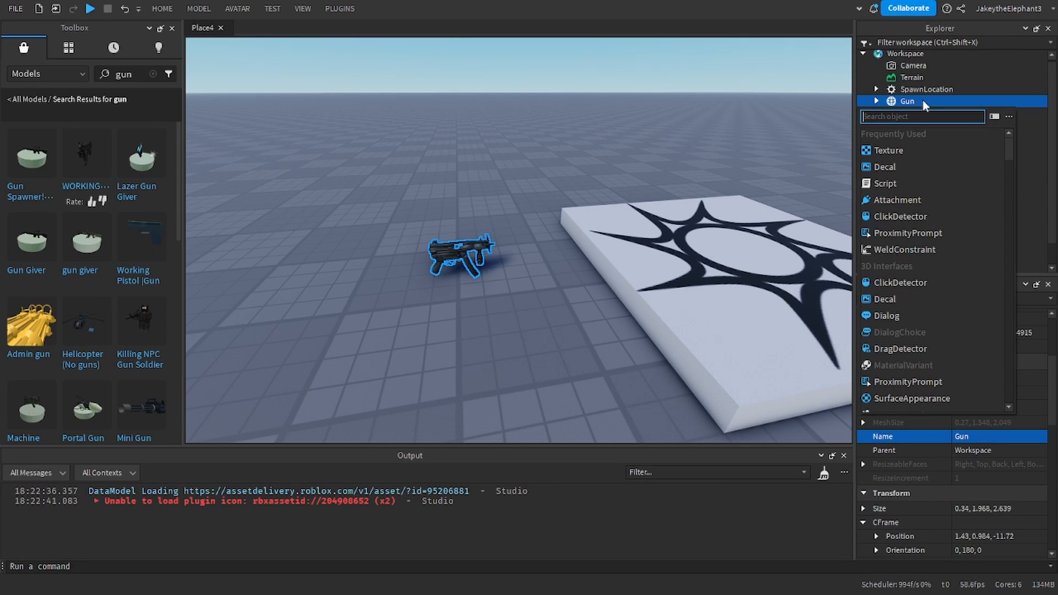
click(876, 101)
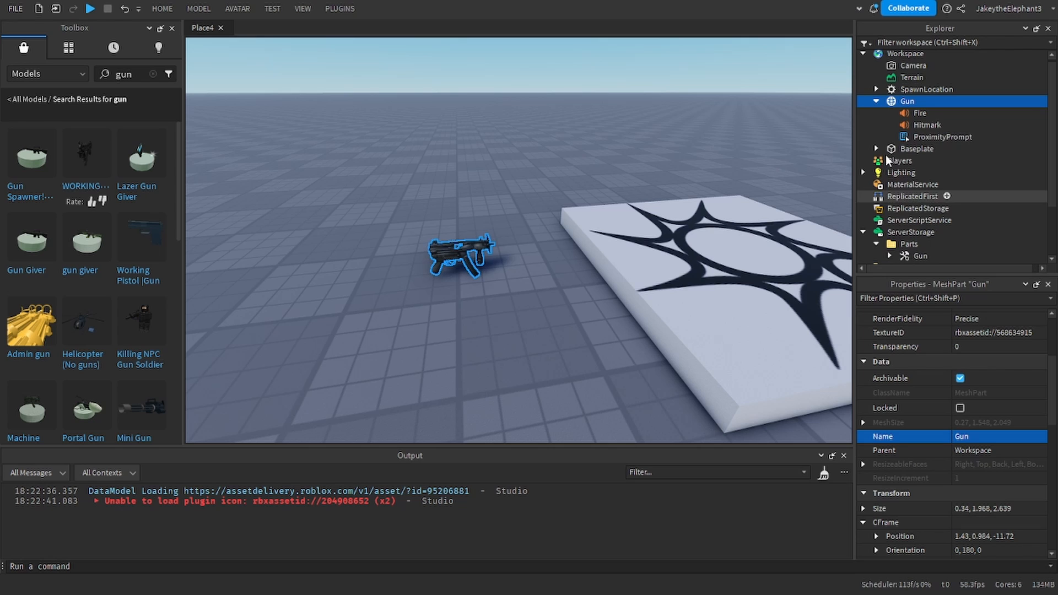
click(941, 137)
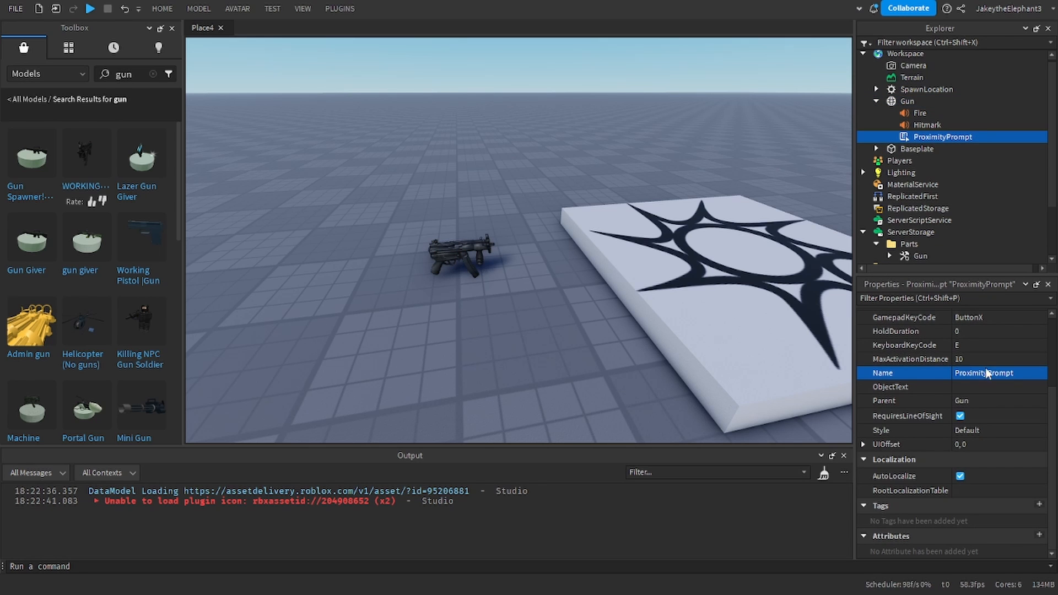
scroll(up, 3)
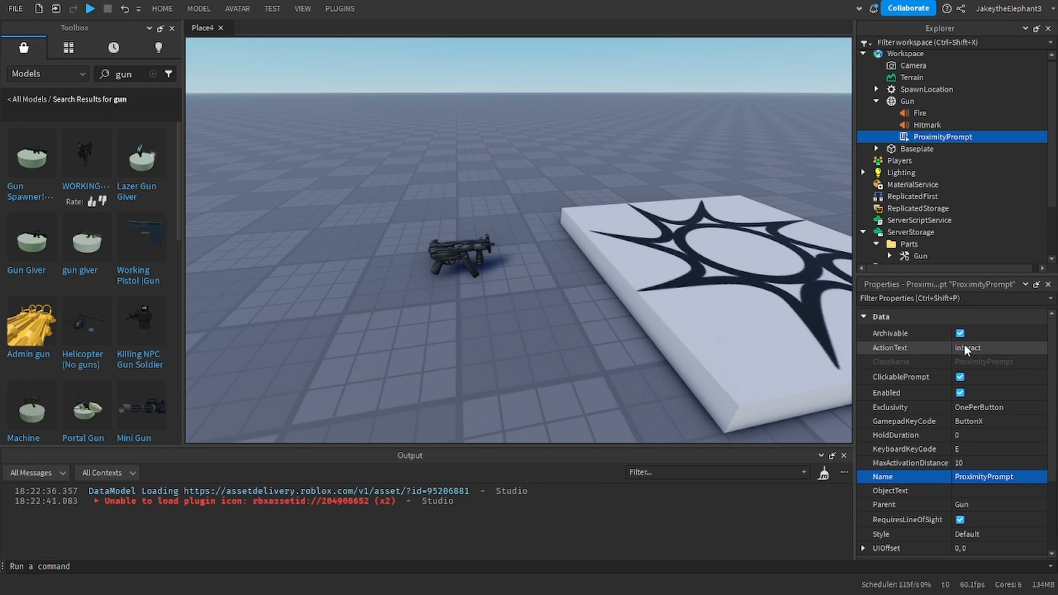
click(998, 347)
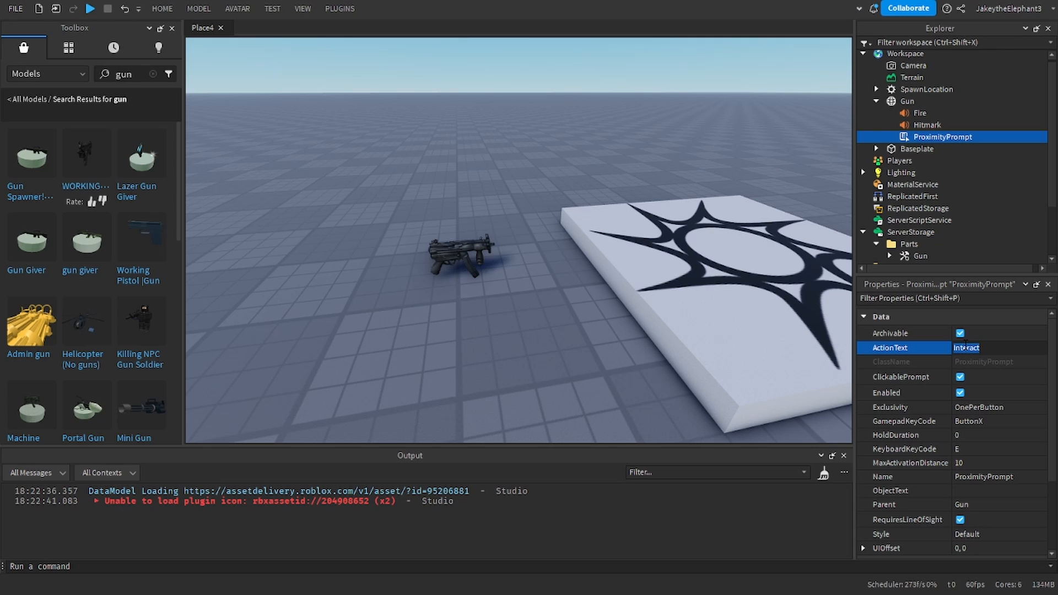
text(eq)
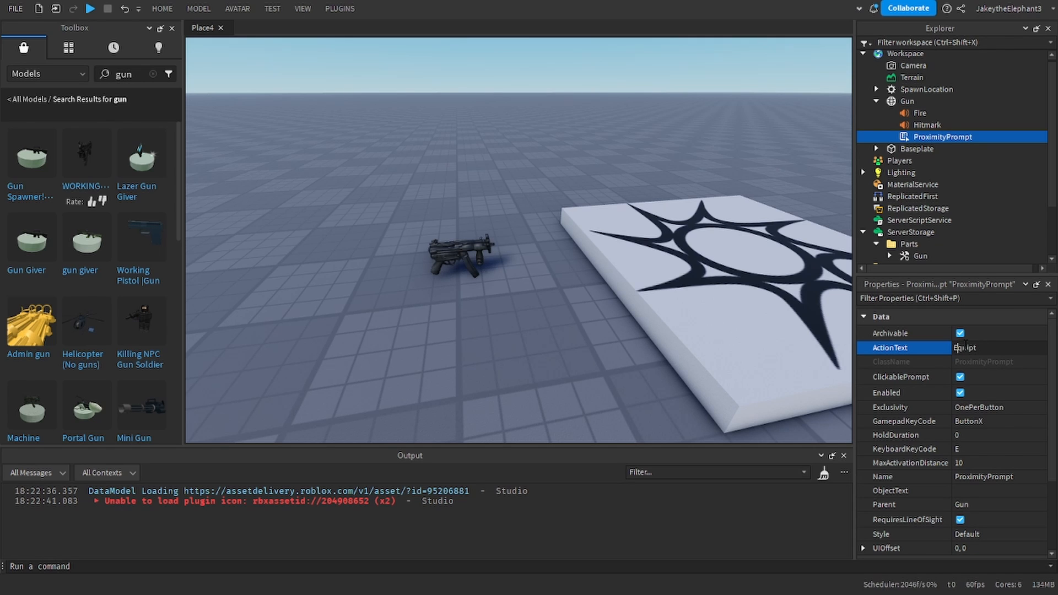
text(Equipt)
click(999, 434)
text(1)
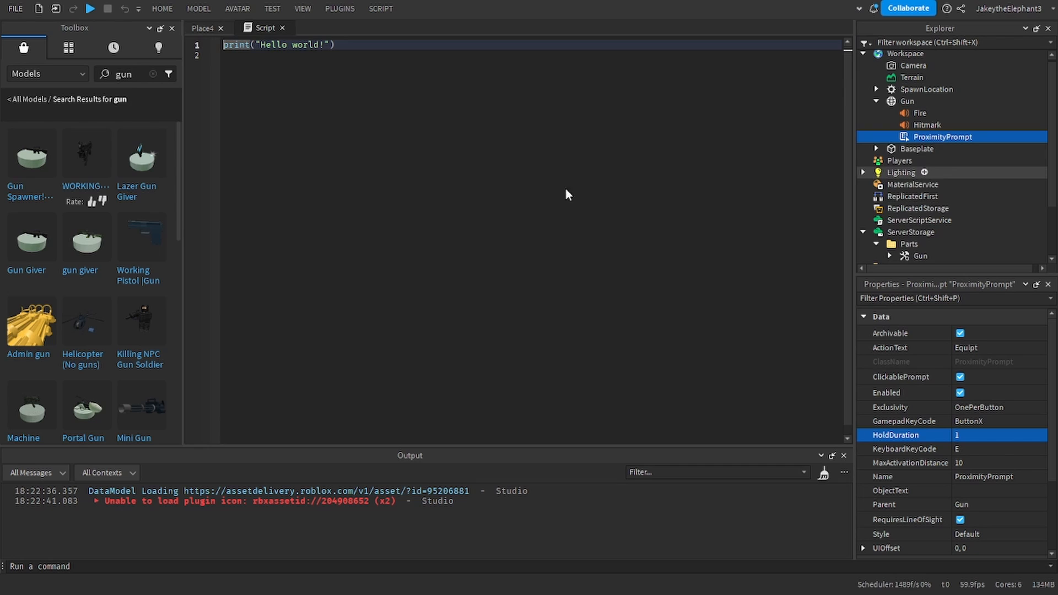
Write the Triggered handler cloning ServerStorage.Parts.Gun into plr.Backpack and plr.StarterGear.
click(171, 28)
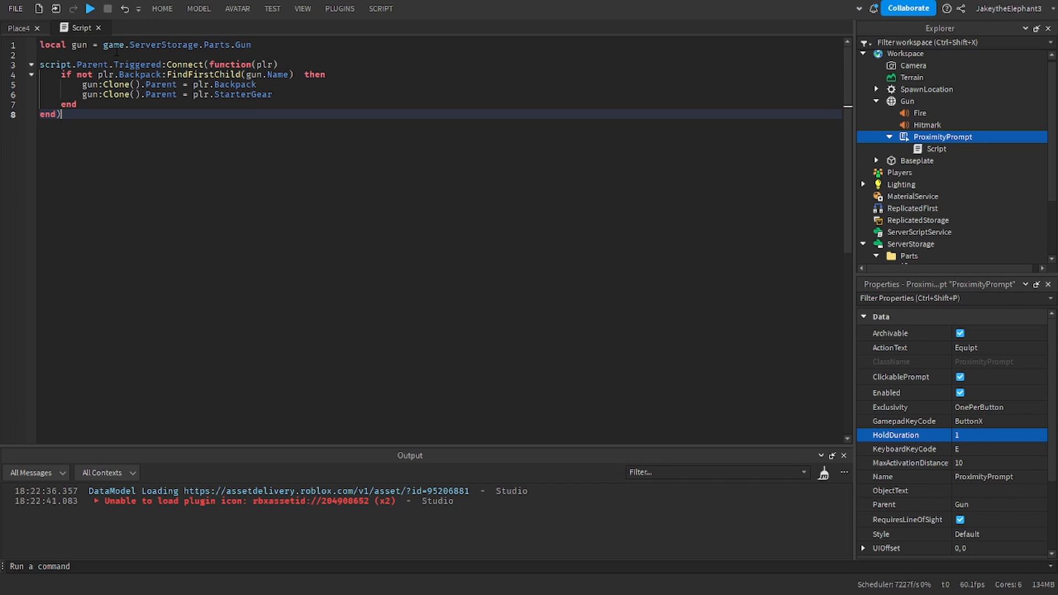
double_click(164, 44)
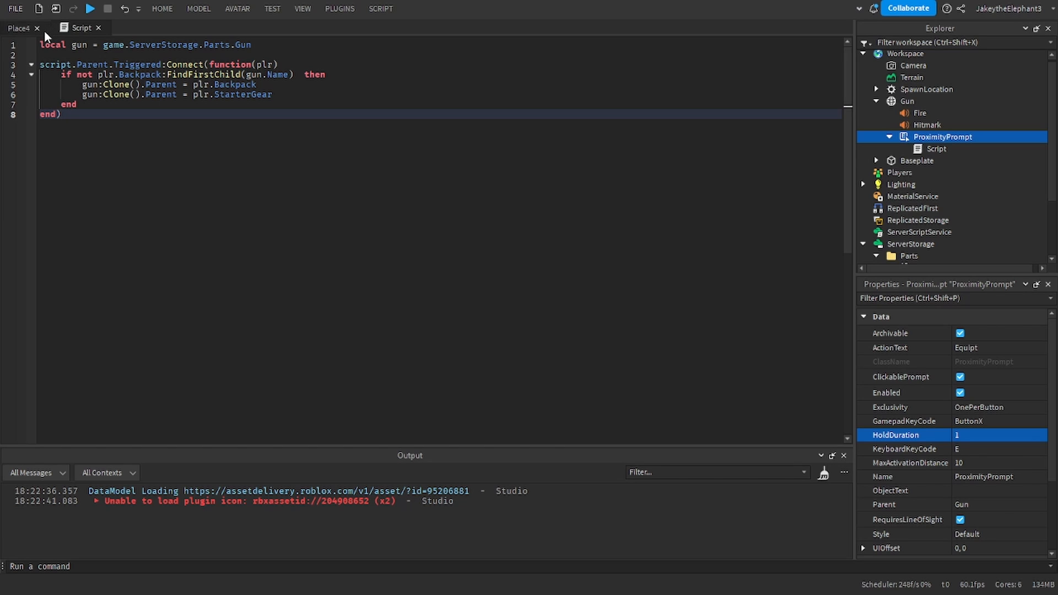
Launch a playtest of the place with the Play button.
click(89, 9)
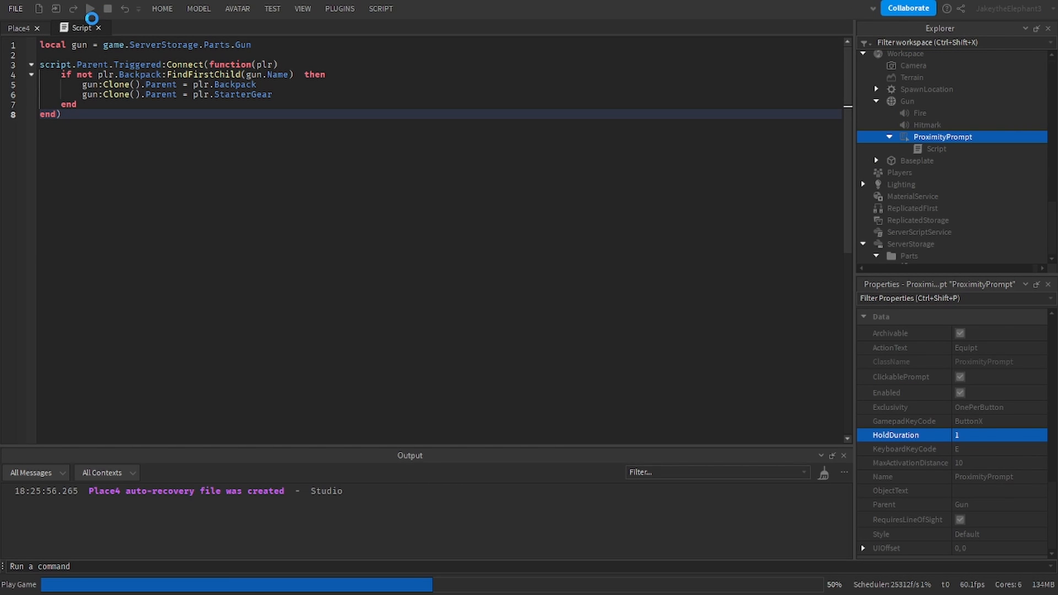
click(90, 8)
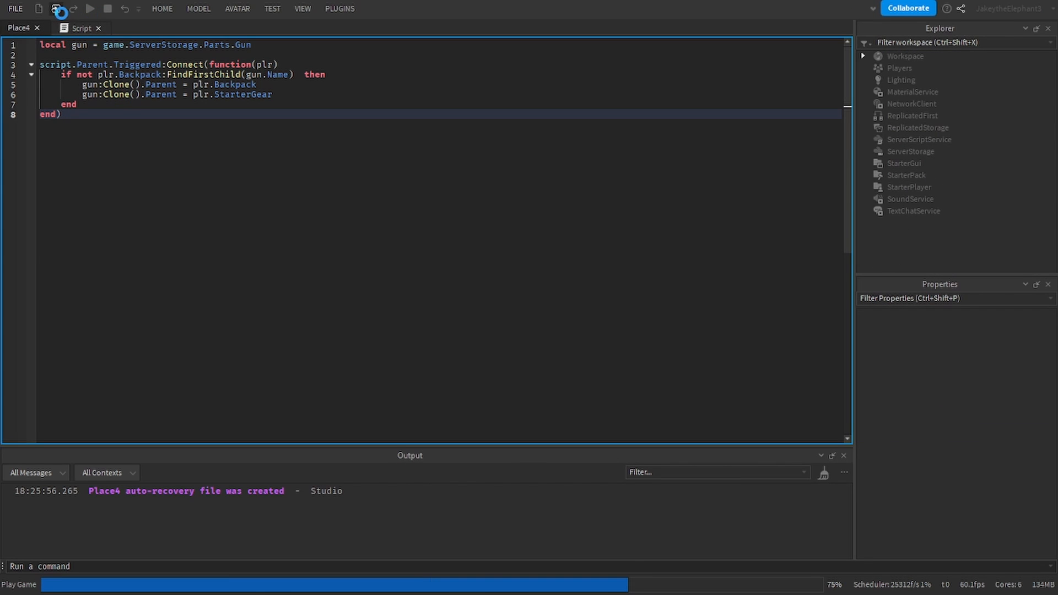
click(90, 9)
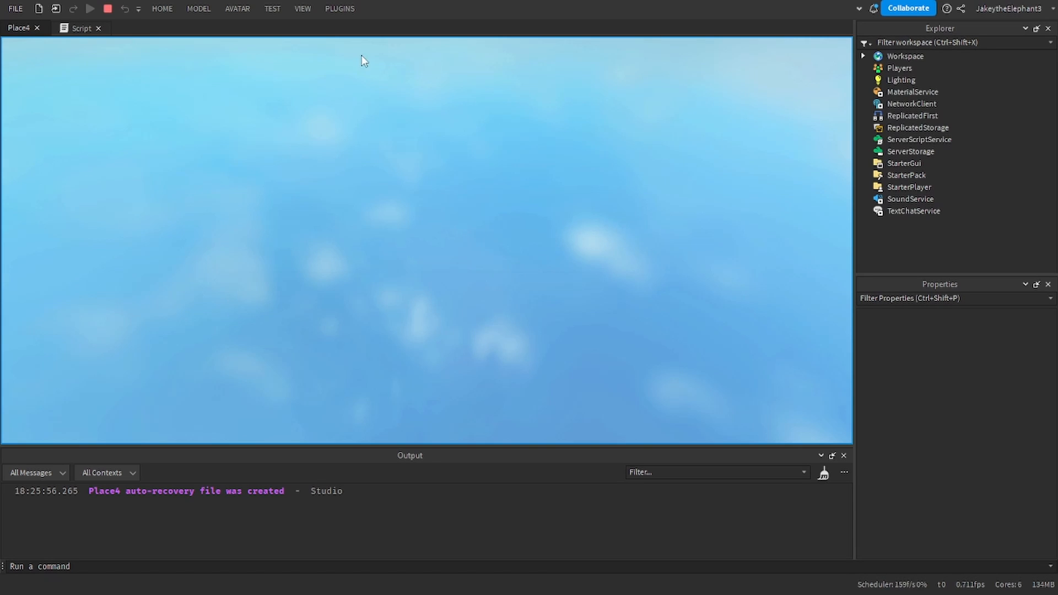